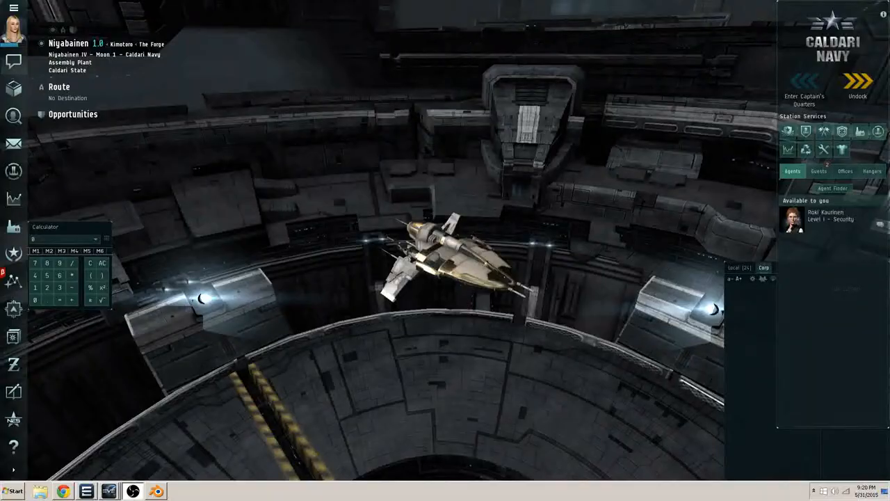
Undock from the Niyabainen Caldari Navy Assembly Plant into space beside the station
{"action": "left_click", "coordinate": [858, 84]}
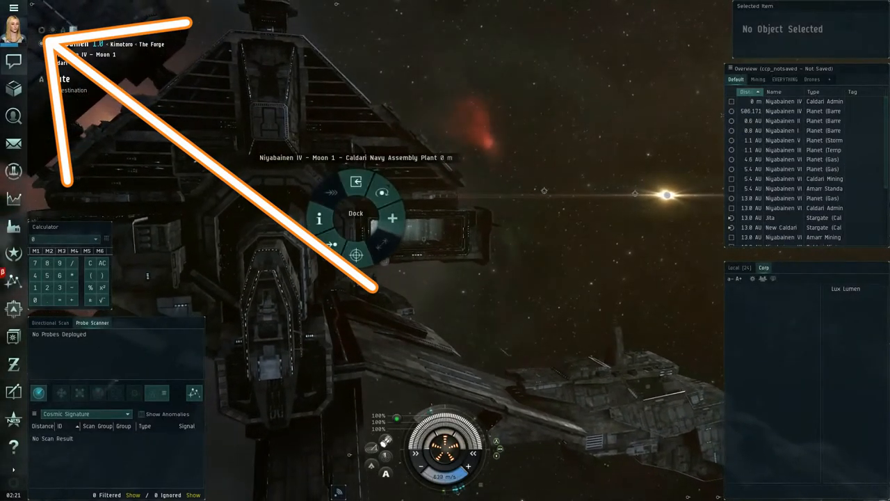
Undock at Amarr's Emperor Family Academy and watch the Overview fill with nearby ships
{"action": "left_click", "coordinate": [356, 213]}
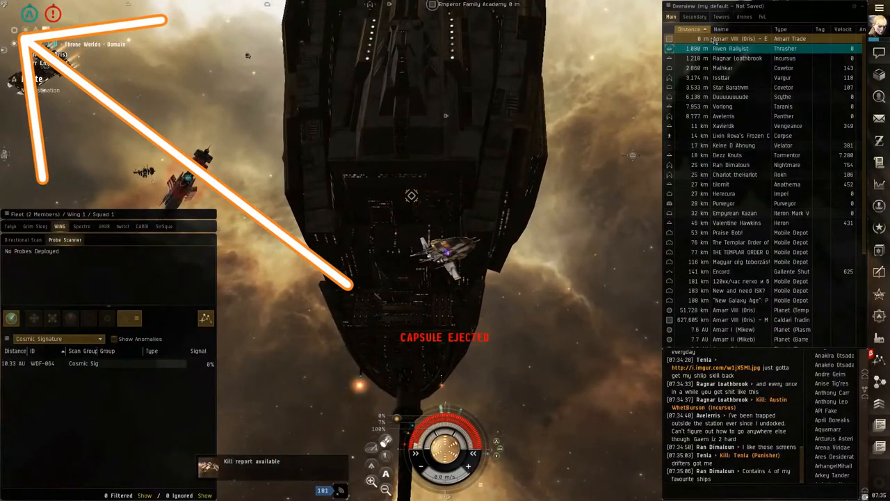
{"action": "right_click", "coordinate": [294, 118]}
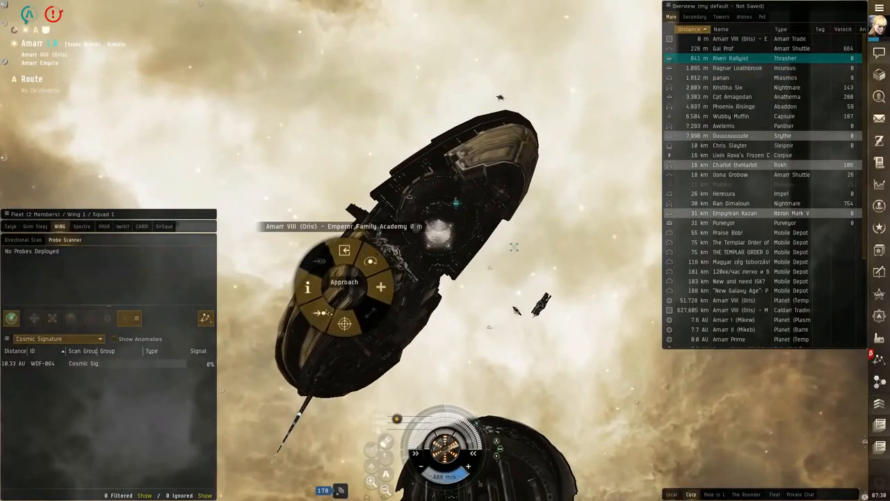
Dock at the Emperor Family Academy from its radial menu, then begin undocking again
{"action": "left_click", "coordinate": [344, 281]}
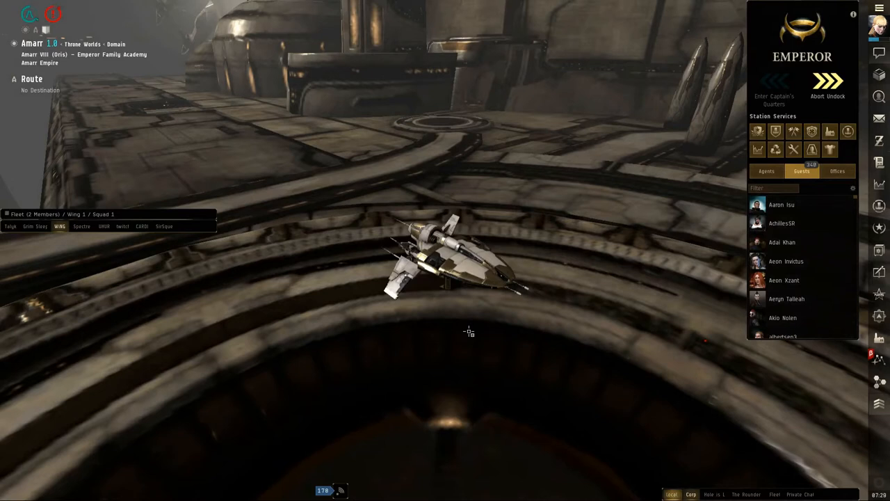
Complete the undock and appear in space next to the Jita IV station
{"action": "left_click", "coordinate": [828, 81]}
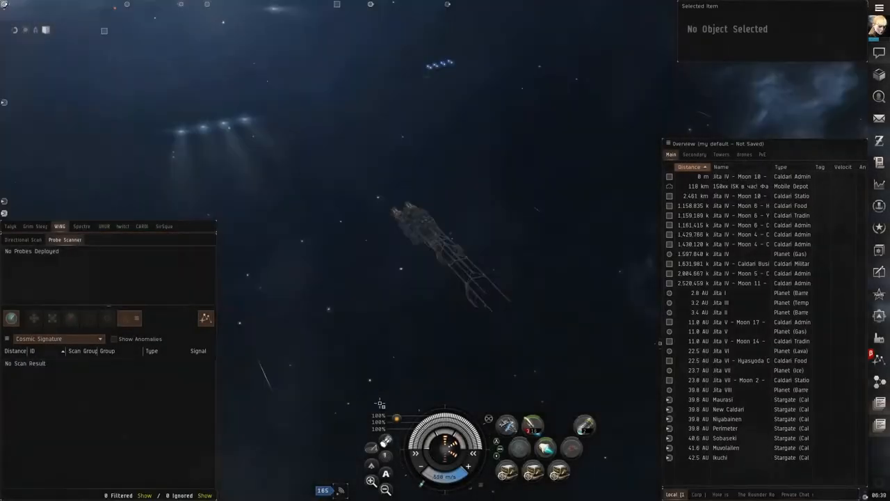
Dock the ship at the Caldari Business Tribunal station at Jita IV
{"action": "type", "text": "und"}
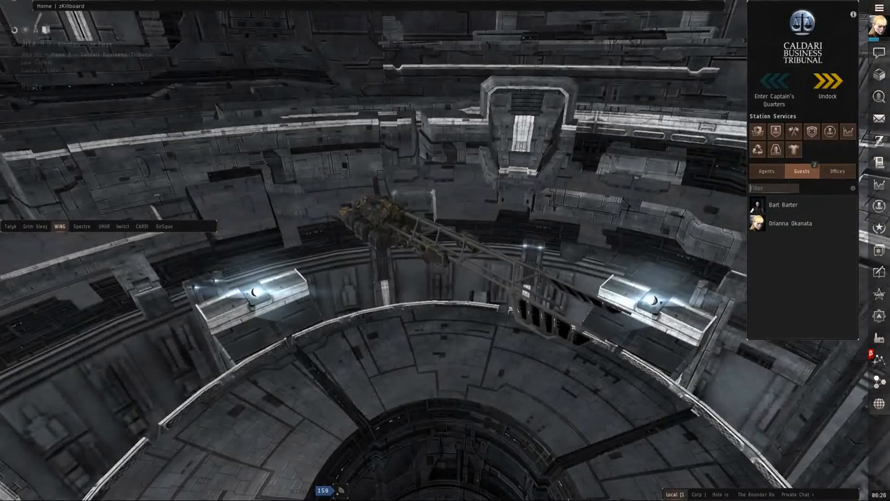
Dock a different ship at Jita IV – Moon 4 Caldari Navy Assembly Plant, then undock toward Moon 1
{"action": "left_click", "coordinate": [827, 83]}
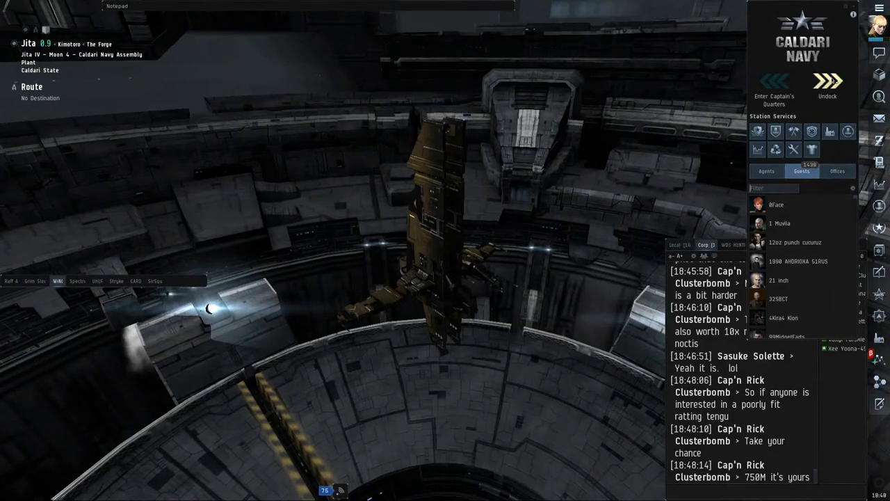
{"action": "left_click", "coordinate": [827, 84]}
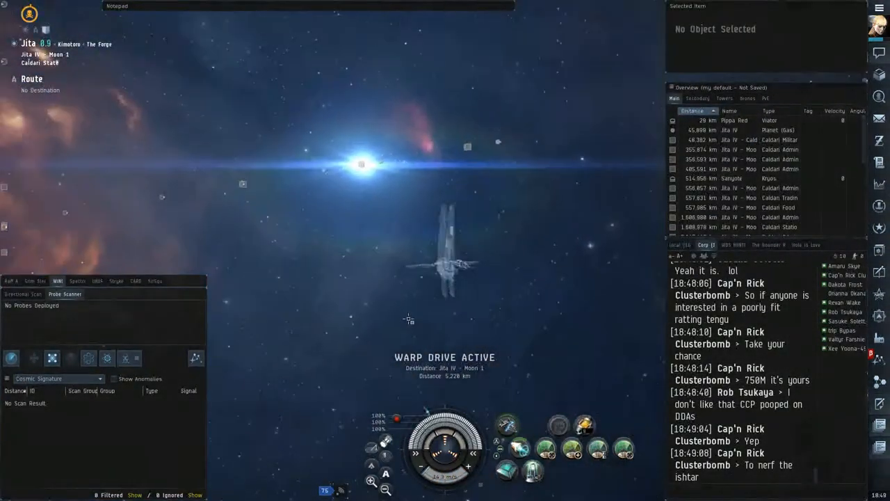
List Corporation Locations in People & Places, showing the Undock 7200km bookmark
{"action": "right_click", "coordinate": [408, 319]}
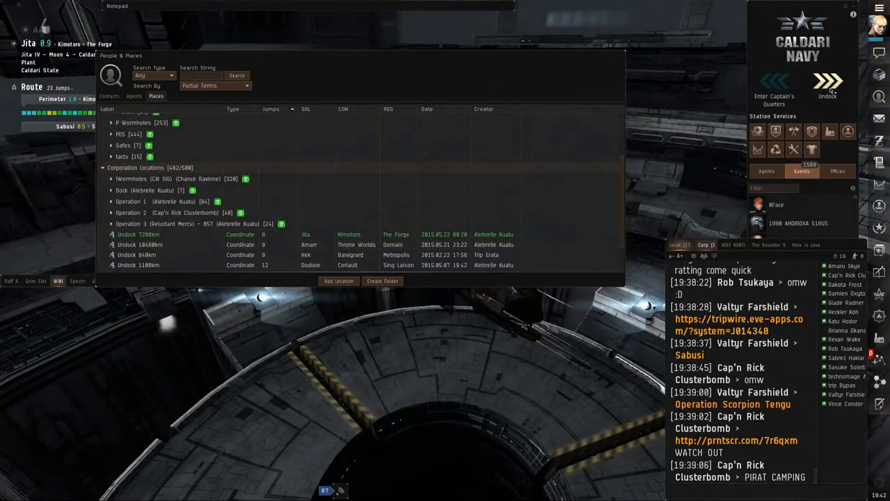
Undock, warp to the Undock 7200km bookmark, and later dock at Court Chamberlain in Irmin
{"action": "left_click", "coordinate": [827, 83]}
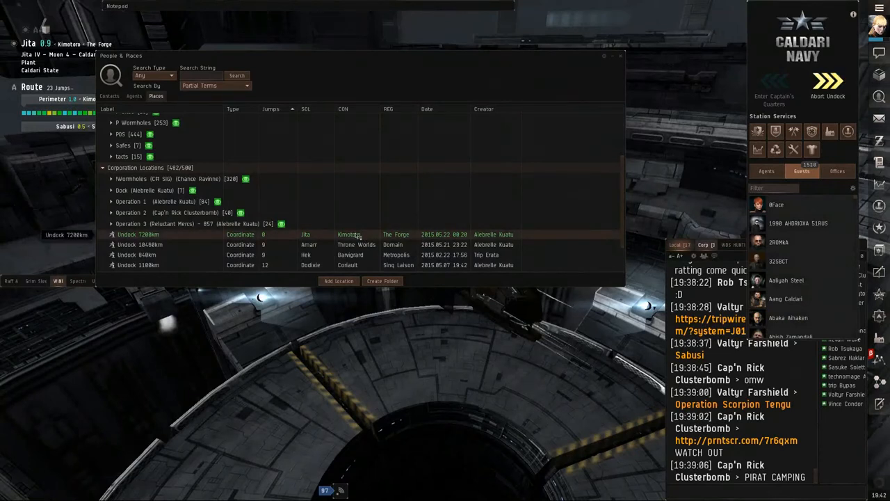
{"action": "left_click", "coordinate": [826, 80]}
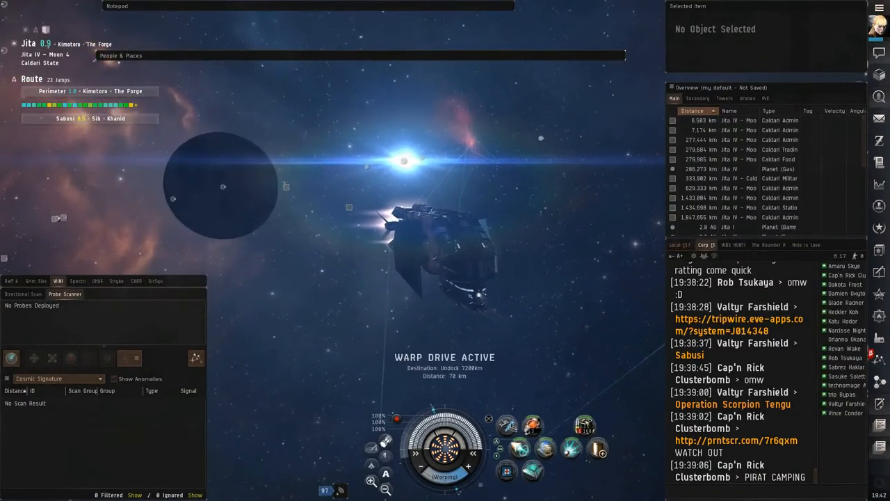
{"action": "mouse_move", "coordinate": [506, 425]}
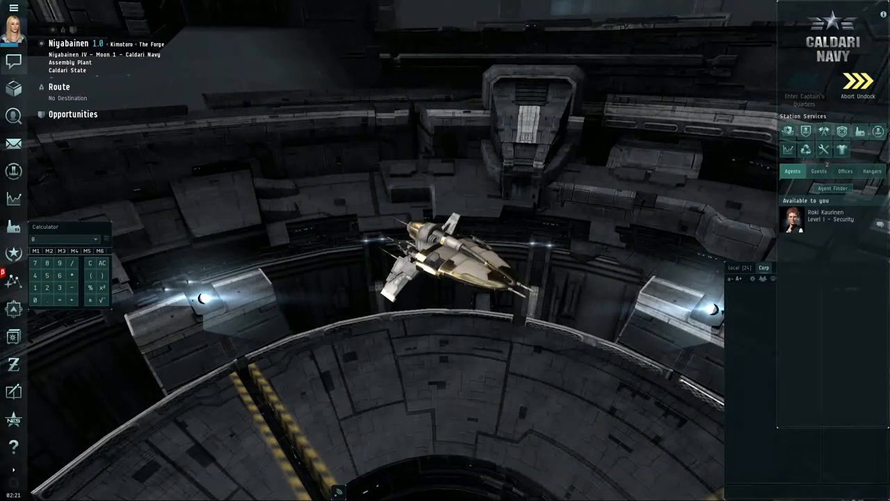
{"action": "left_click", "coordinate": [857, 84]}
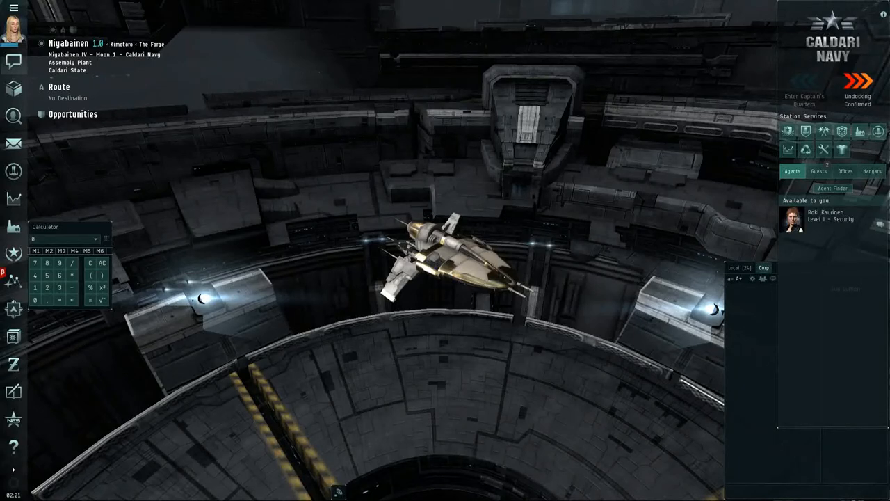
{"action": "left_click", "coordinate": [857, 94]}
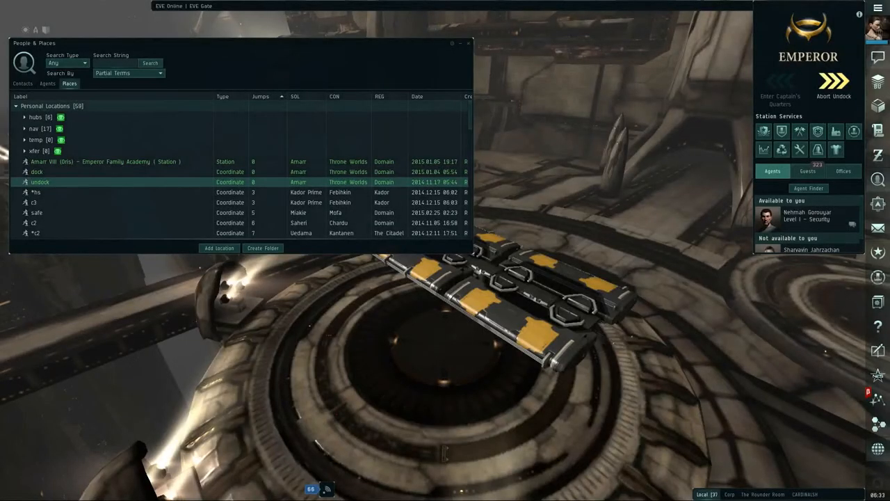
{"action": "left_click", "coordinate": [833, 83]}
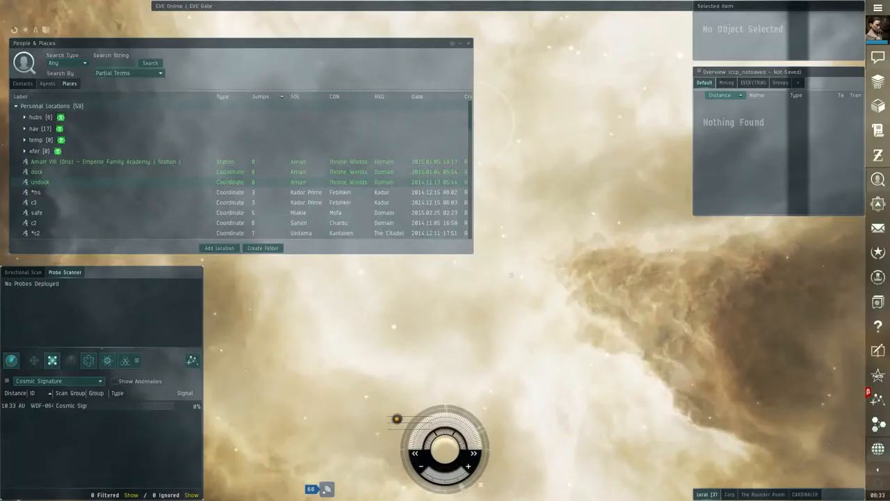
{"action": "double_click", "coordinate": [40, 181]}
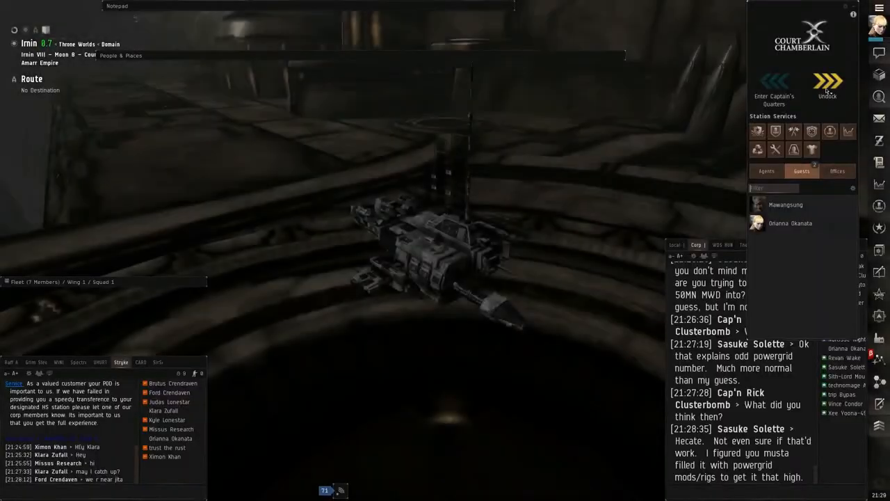
Undock at Irmin and start saving the spot as 'spot in Irmin solar system'
{"action": "left_click", "coordinate": [826, 80]}
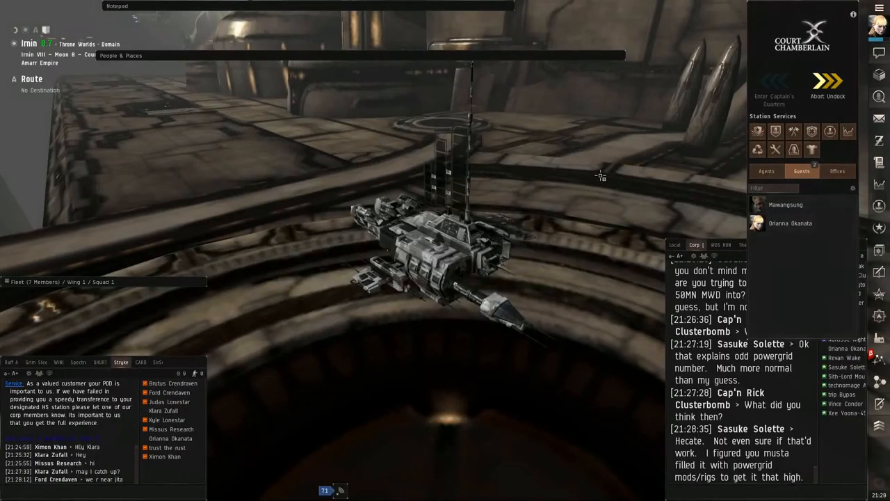
{"action": "mouse_move", "coordinate": [600, 203]}
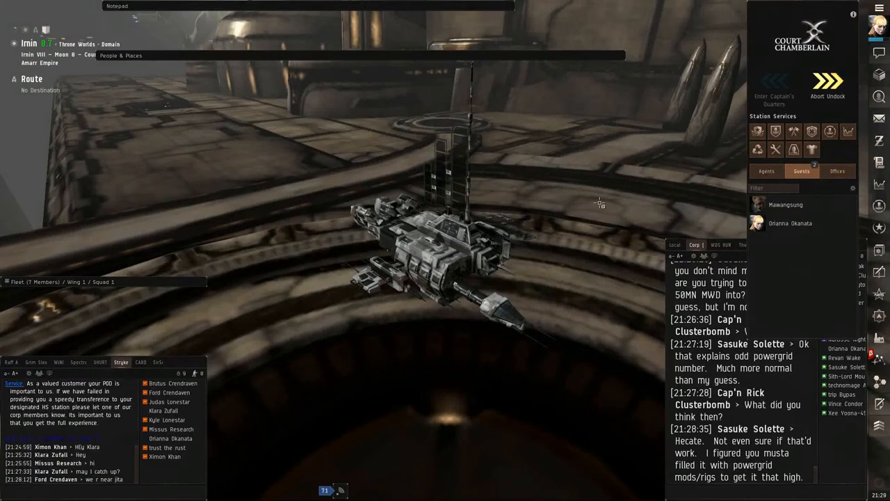
{"action": "left_click", "coordinate": [826, 80]}
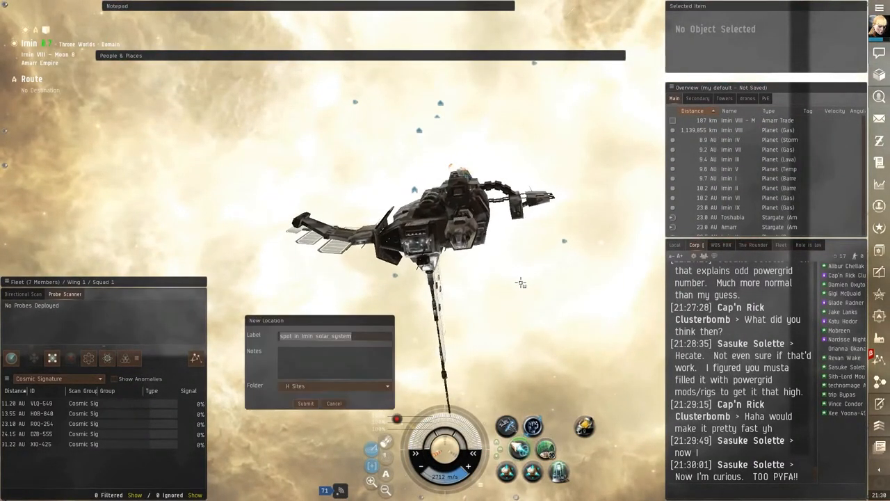
Save the location labelled 'undock' and dock back at the Court Chamberlain station
{"action": "type", "text": "undock"}
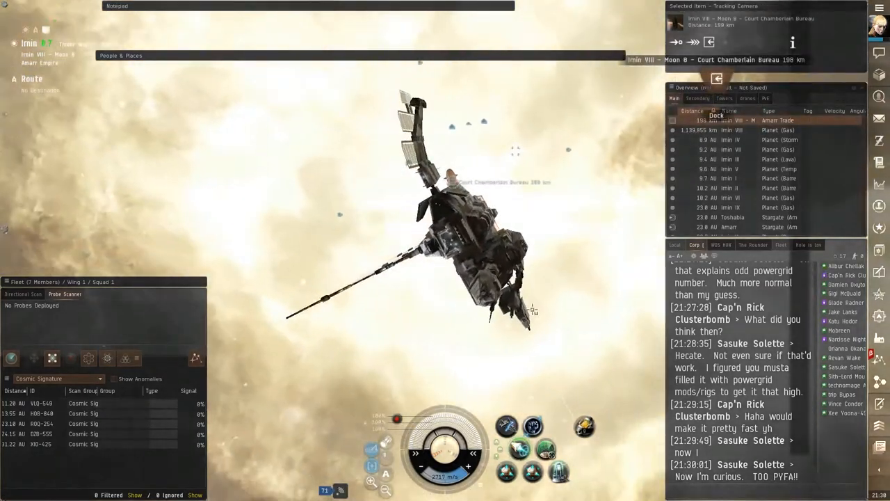
{"action": "left_click", "coordinate": [716, 115]}
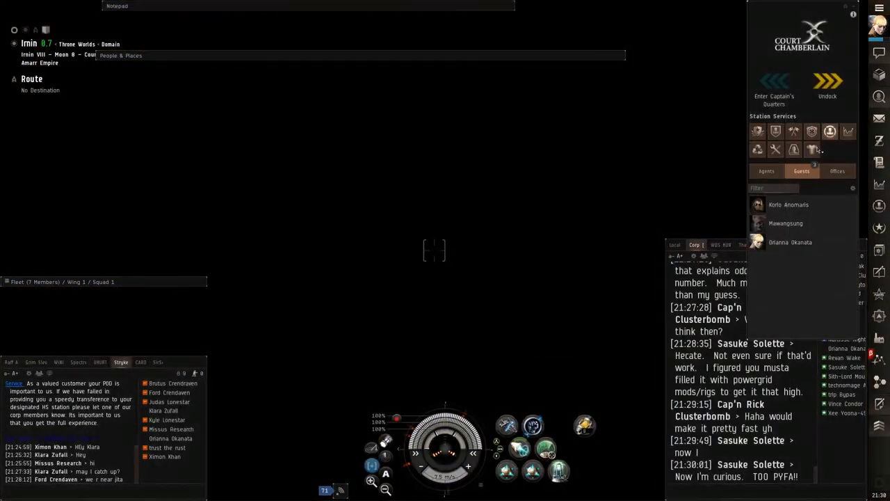
Undock from Irmin station and immediately warp to the saved 'undock' bookmark
{"action": "left_click", "coordinate": [827, 82]}
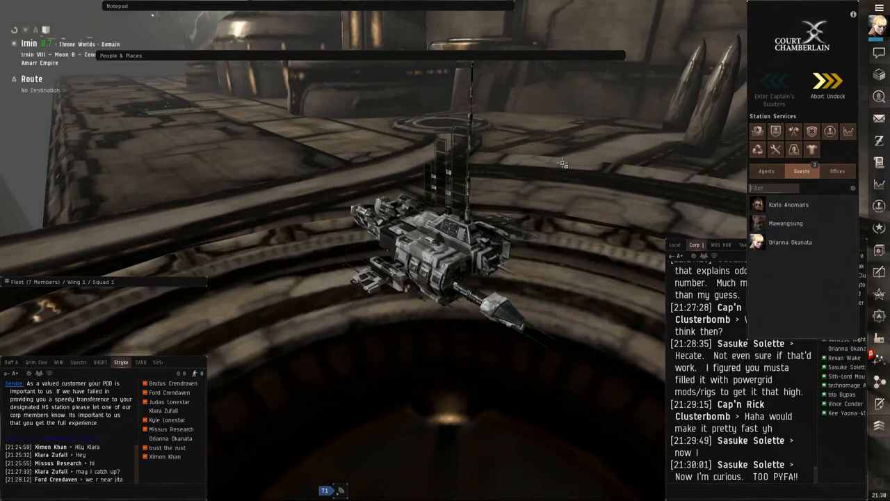
{"action": "left_click", "coordinate": [120, 55]}
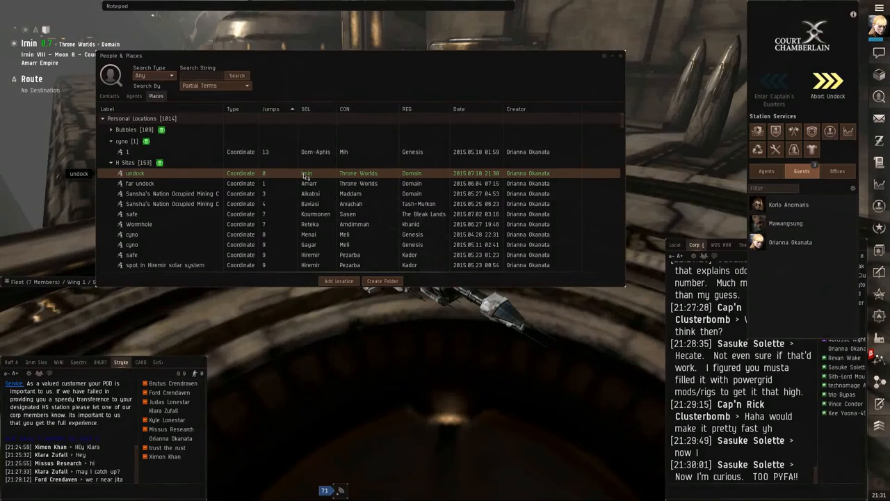
{"action": "left_click", "coordinate": [827, 82]}
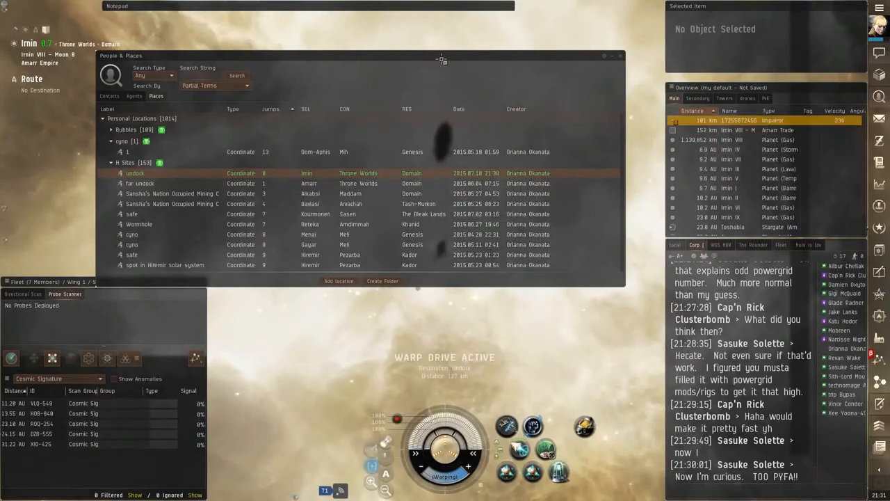
{"action": "left_click", "coordinate": [604, 56]}
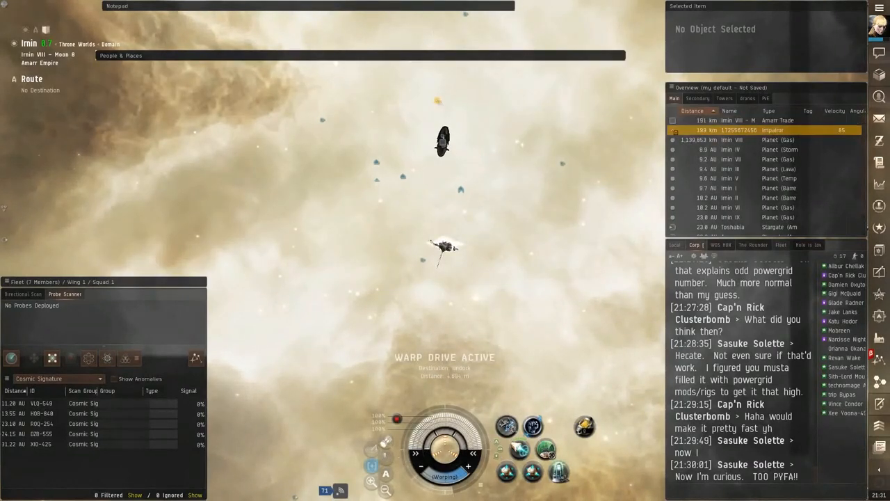